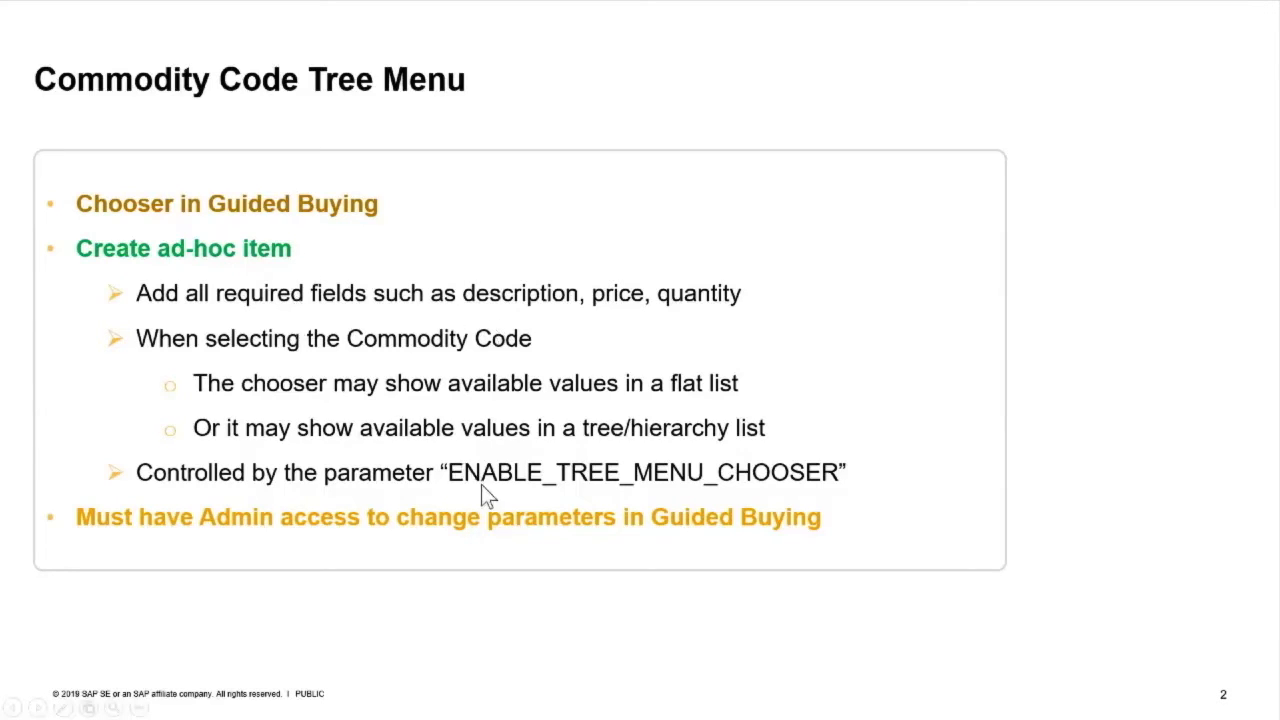
{"action": "mouse_move", "coordinate": [797, 487]}
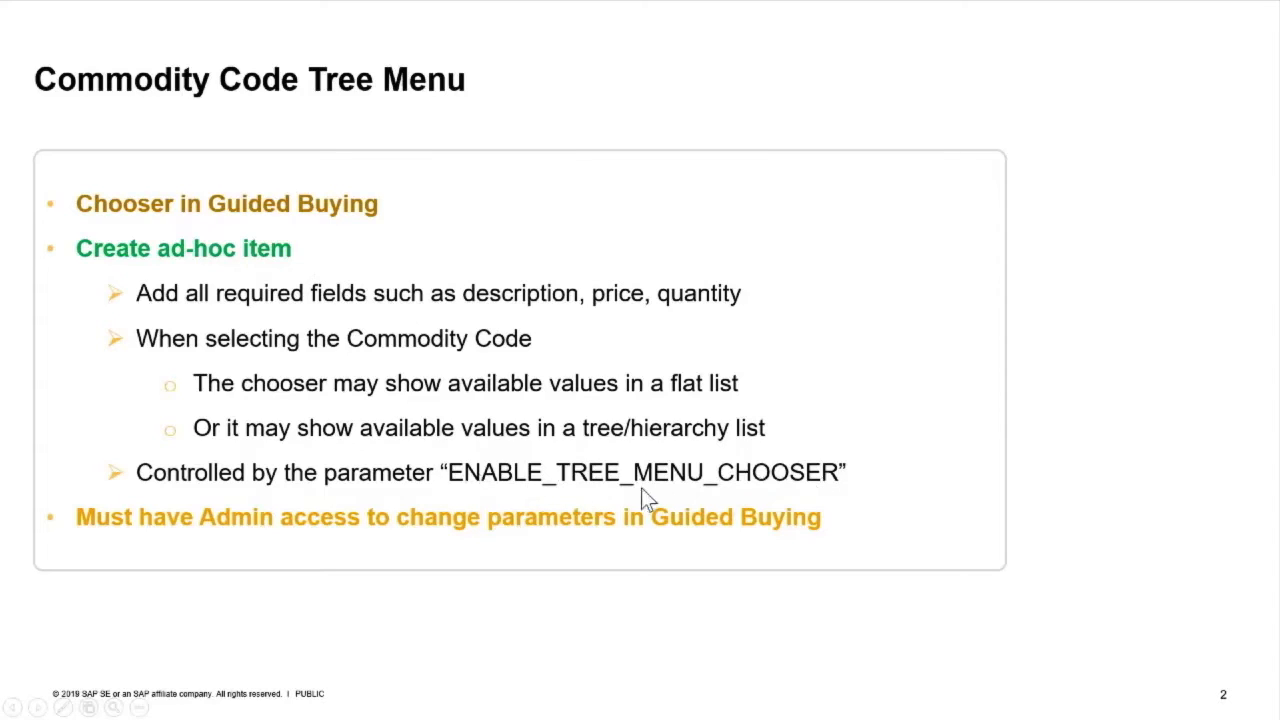
{"action": "mouse_move", "coordinate": [585, 483]}
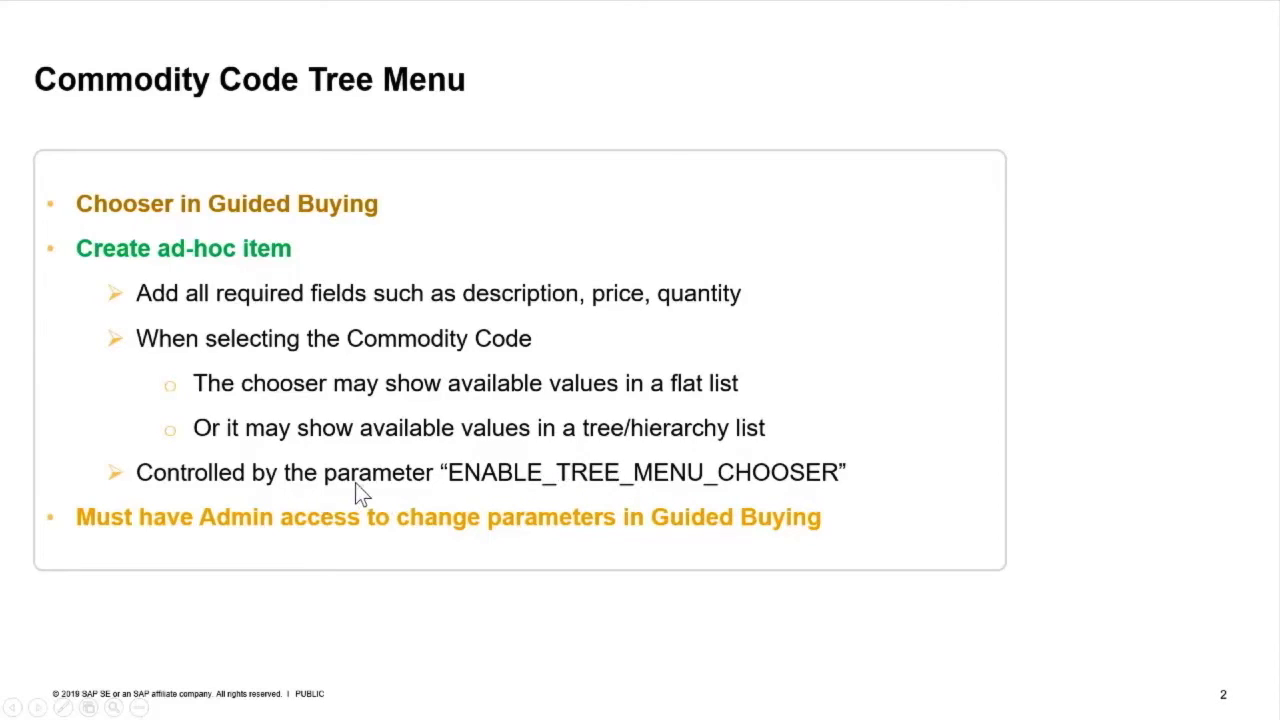
{"action": "mouse_move", "coordinate": [320, 495]}
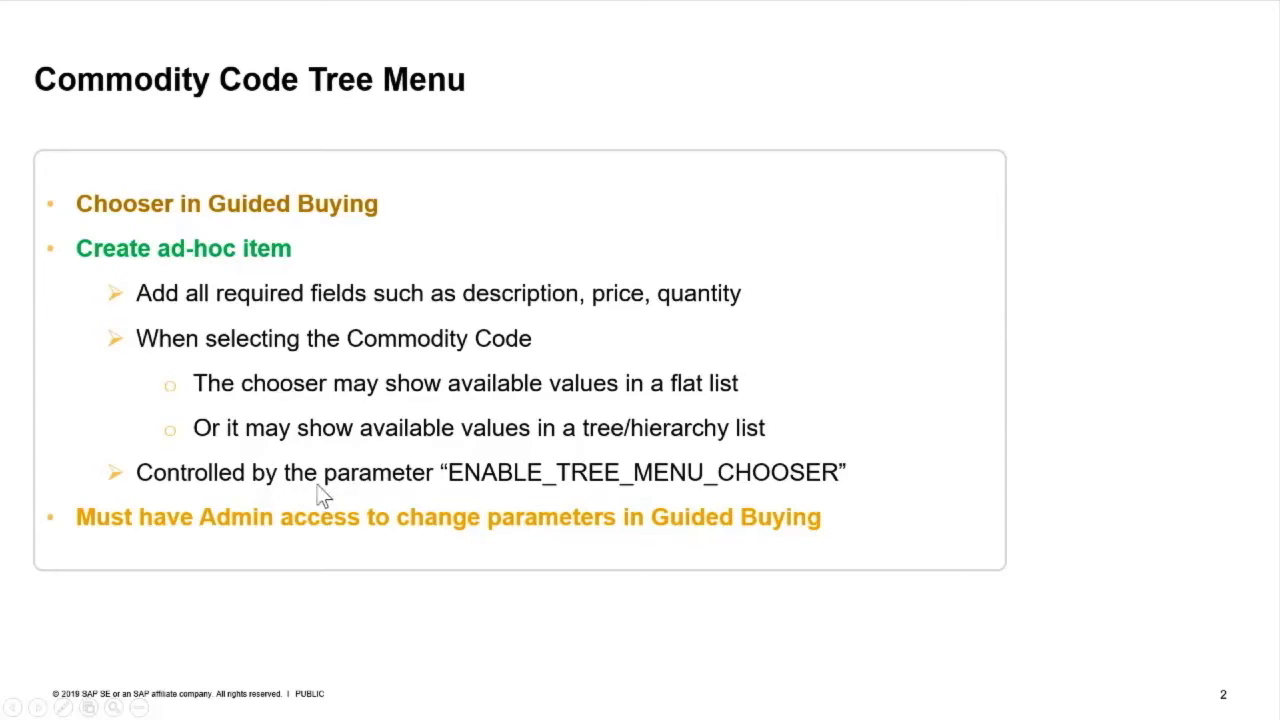
Bring up the Windows task switcher to leave the PowerPoint slide.
{"action": "key", "text": "alt+tab"}
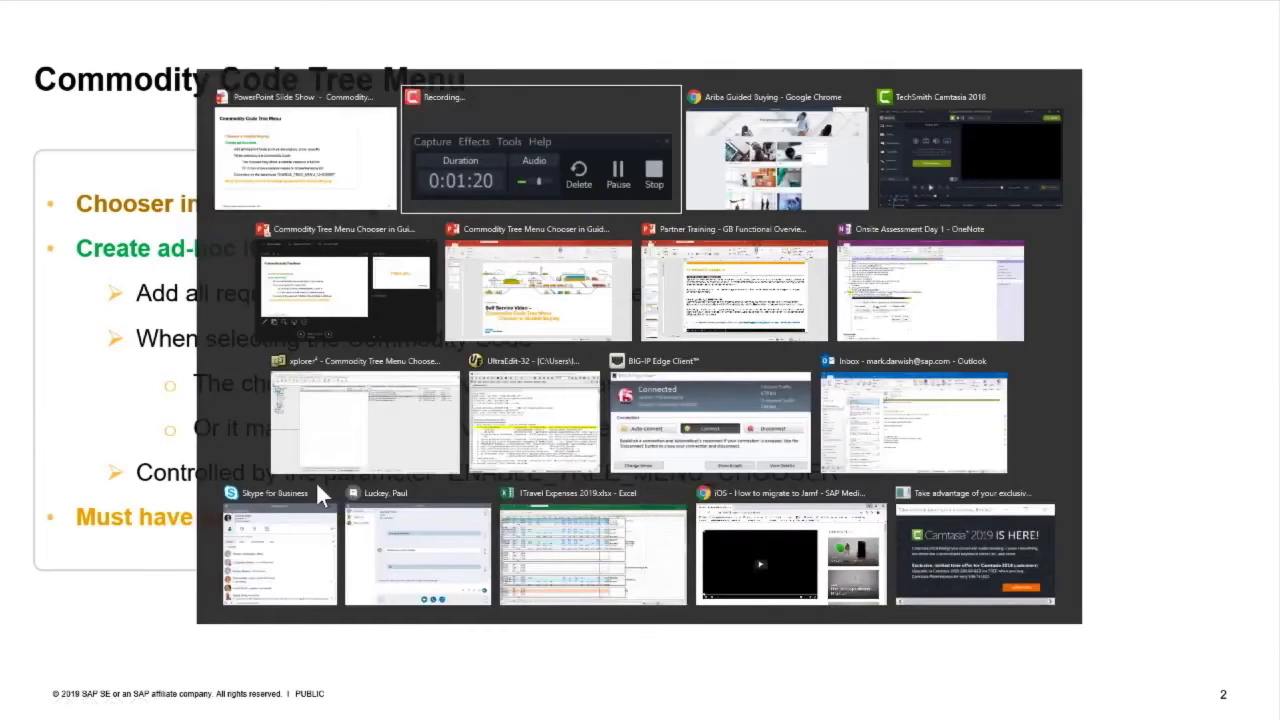
Switch to the Guided Buying window and start a Request ad hoc item from Quick Links.
{"action": "left_click", "coordinate": [776, 157]}
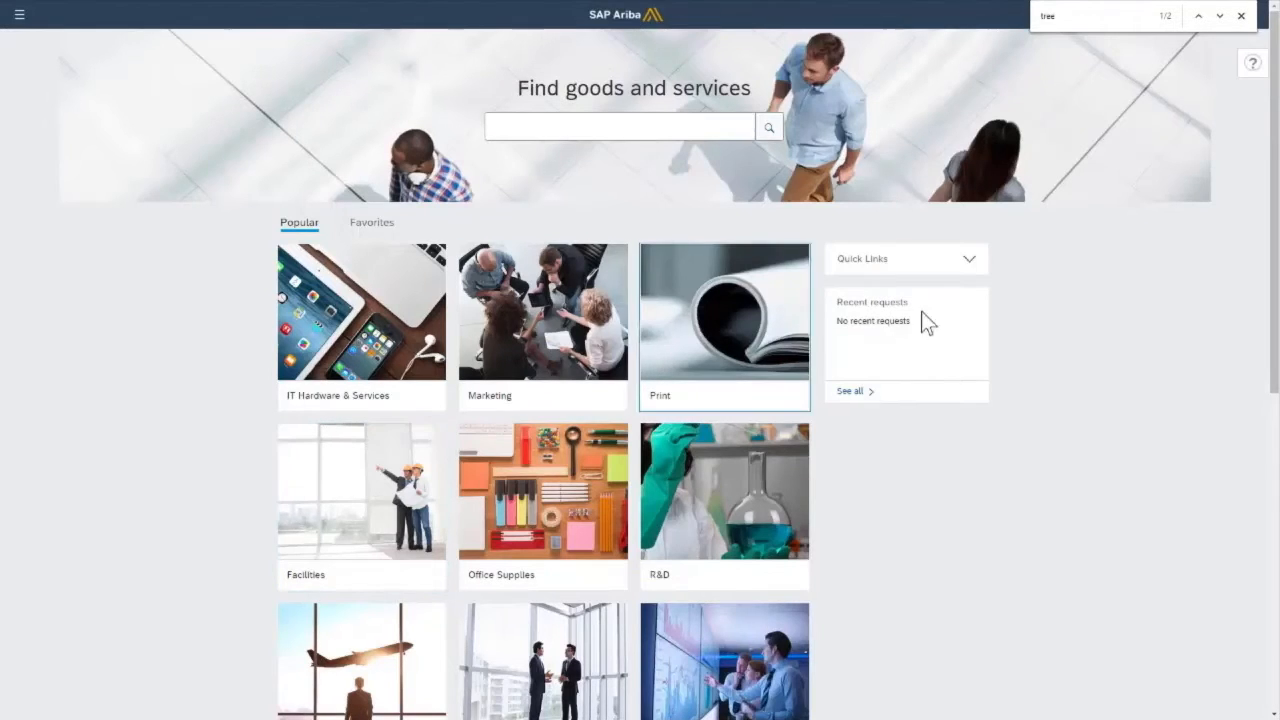
{"action": "mouse_move", "coordinate": [920, 500]}
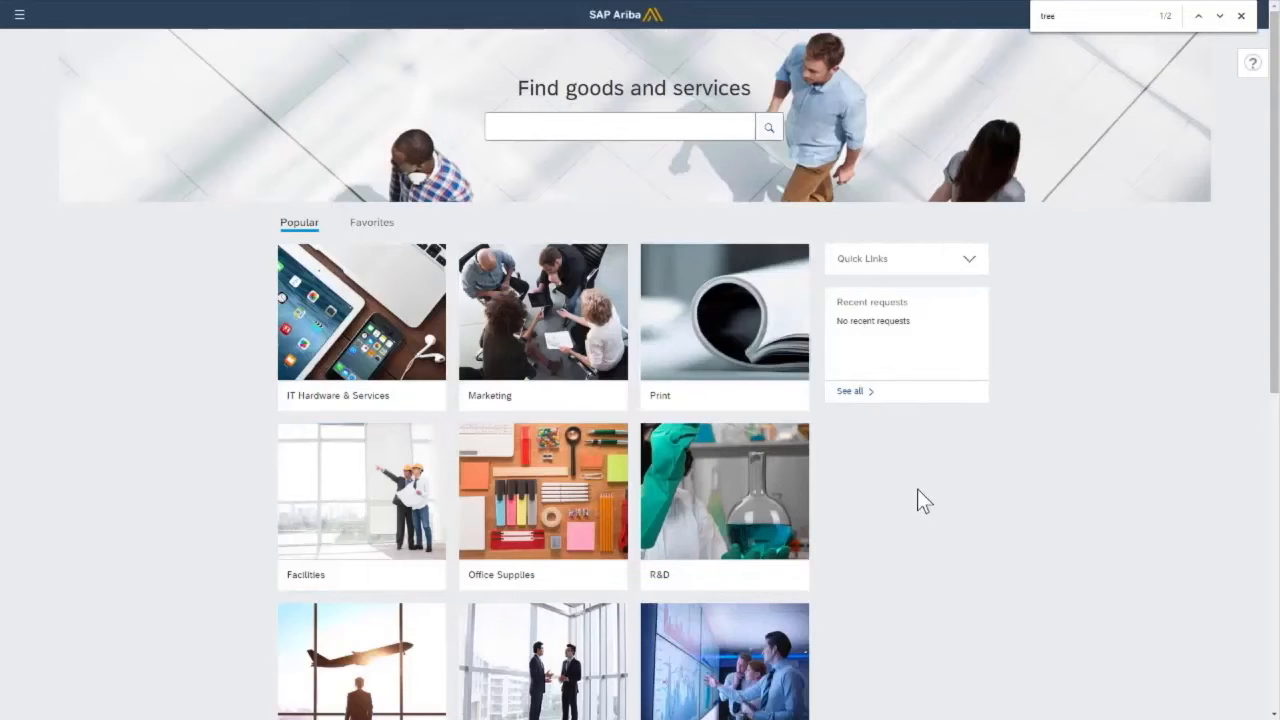
{"action": "mouse_move", "coordinate": [705, 398]}
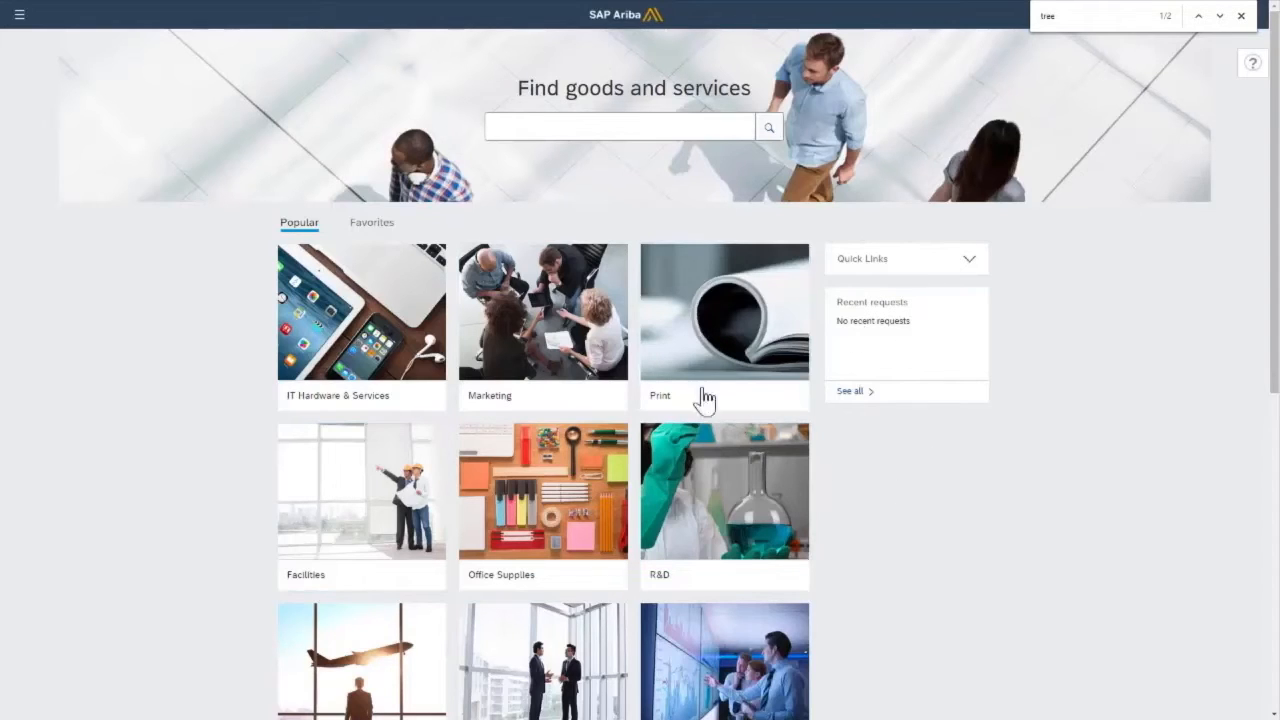
{"action": "mouse_move", "coordinate": [910, 377]}
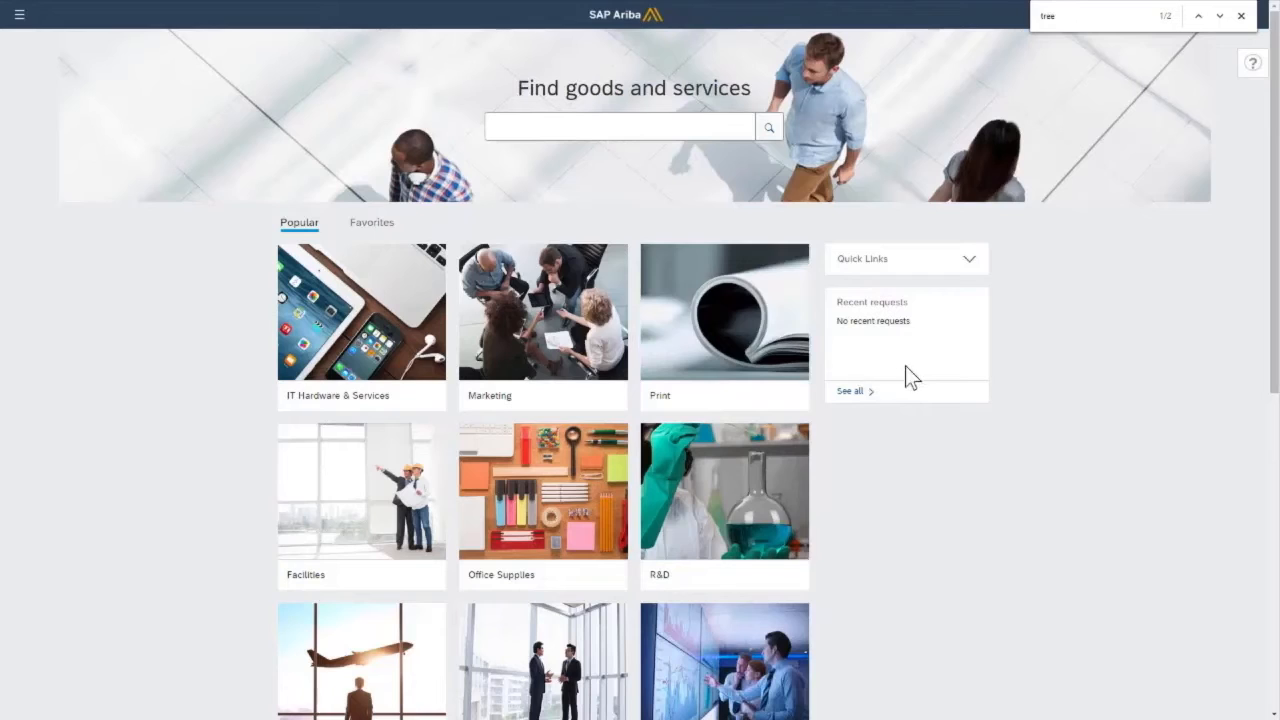
{"action": "mouse_move", "coordinate": [905, 288]}
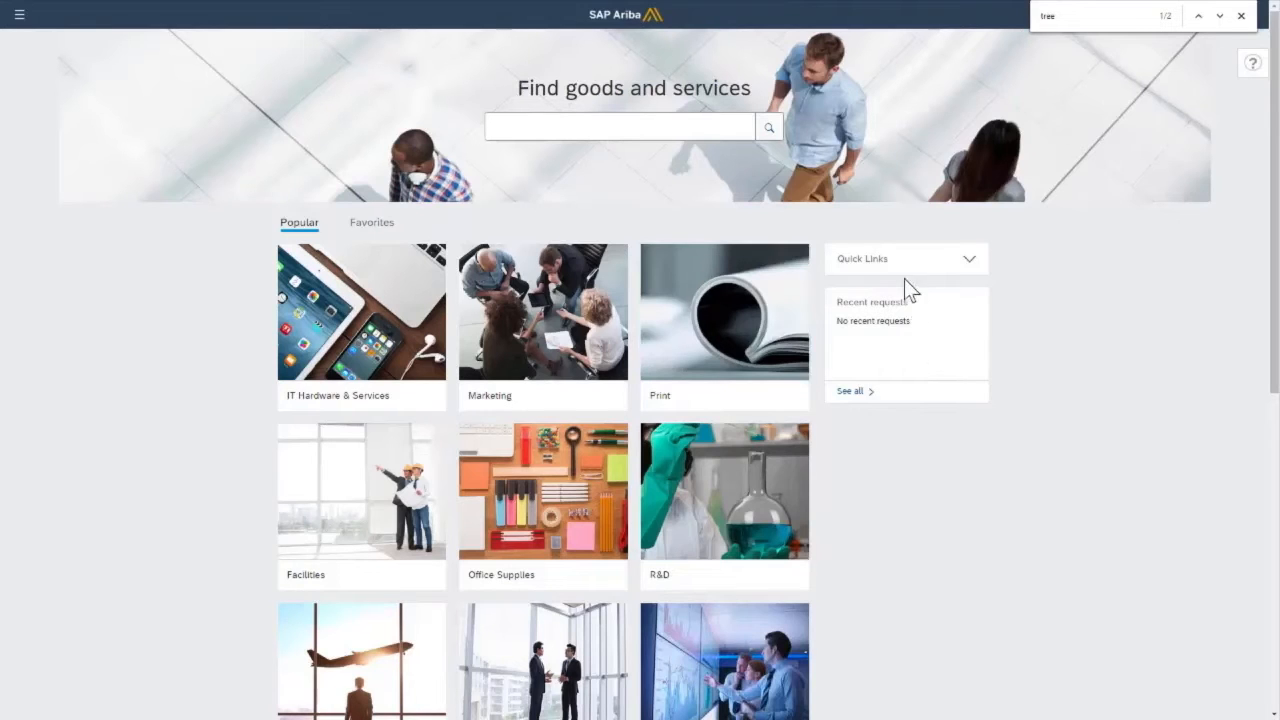
{"action": "left_click", "coordinate": [905, 258]}
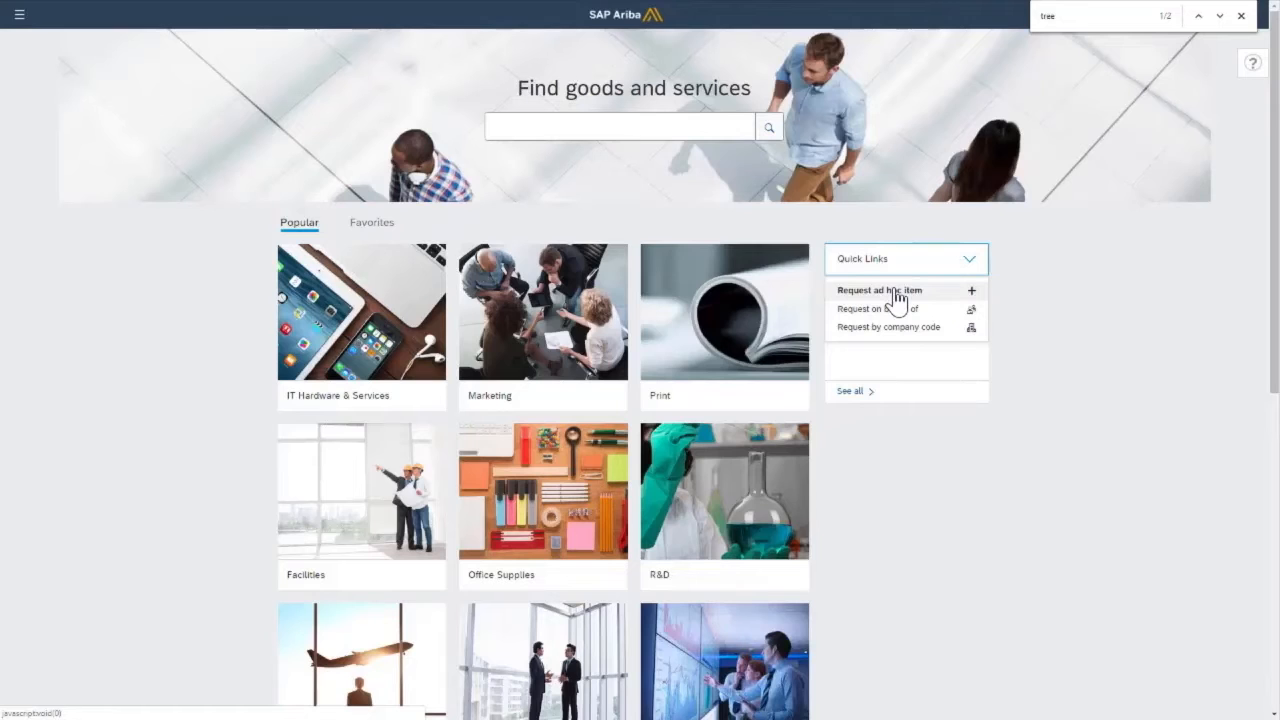
{"action": "left_click", "coordinate": [879, 290]}
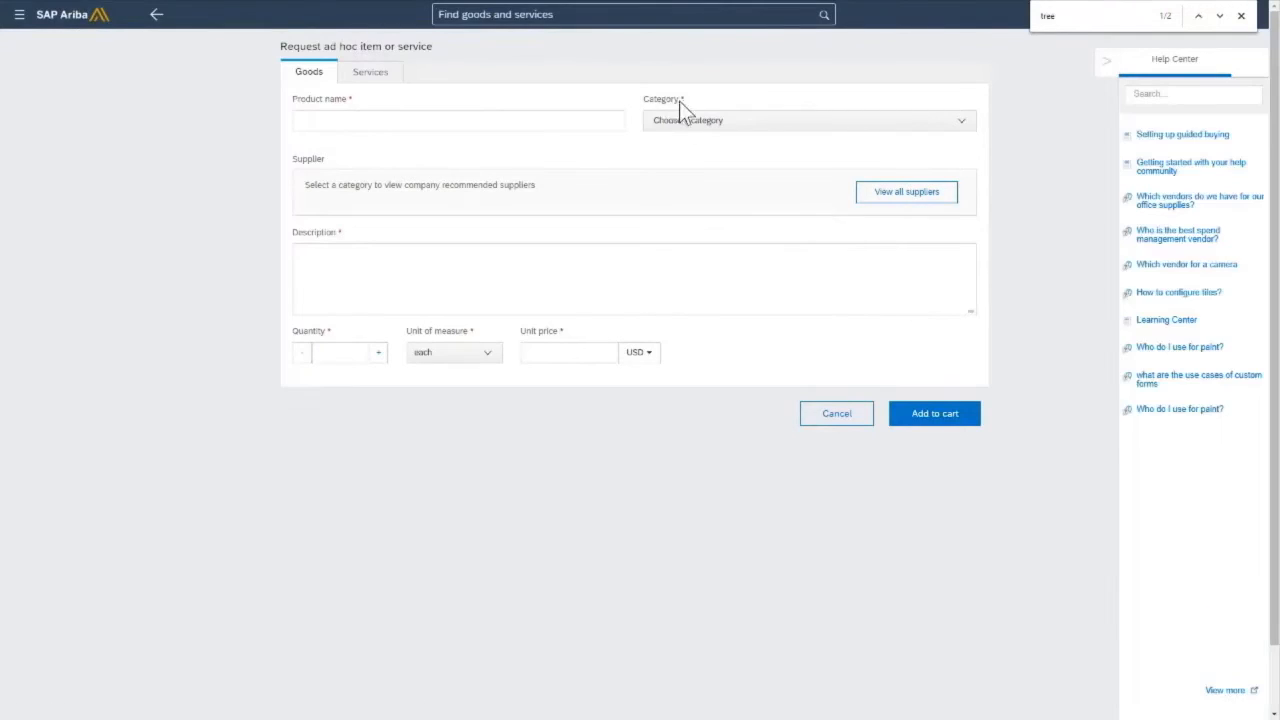
Browse the item's category tree chooser, close it without a choice, and cancel the request.
{"action": "left_click", "coordinate": [805, 120]}
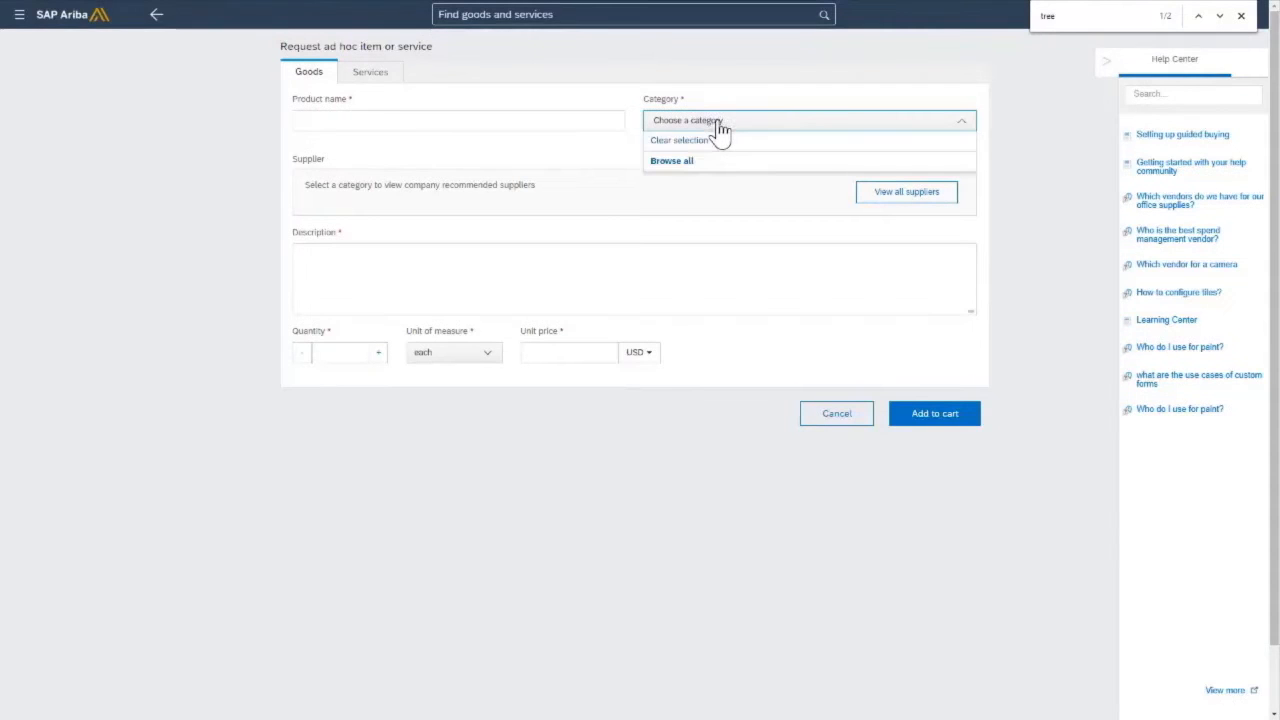
{"action": "left_click", "coordinate": [671, 160]}
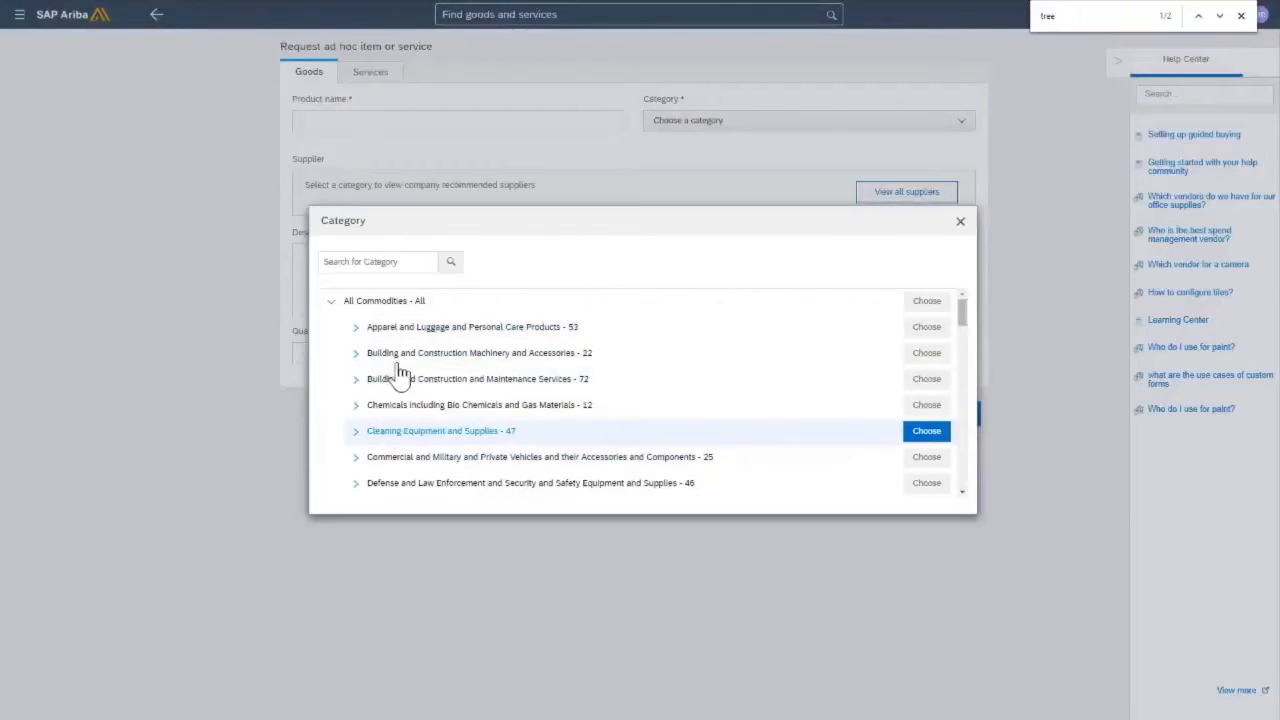
{"action": "mouse_move", "coordinate": [386, 457]}
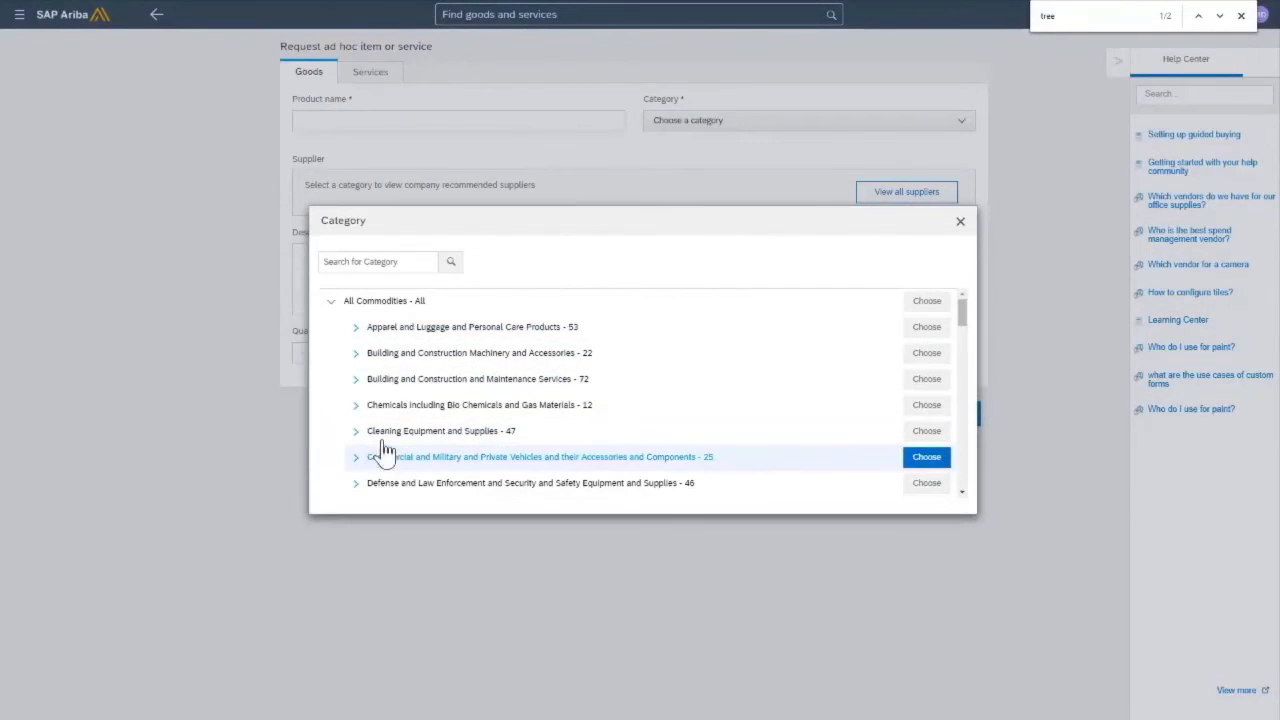
{"action": "mouse_move", "coordinate": [380, 352]}
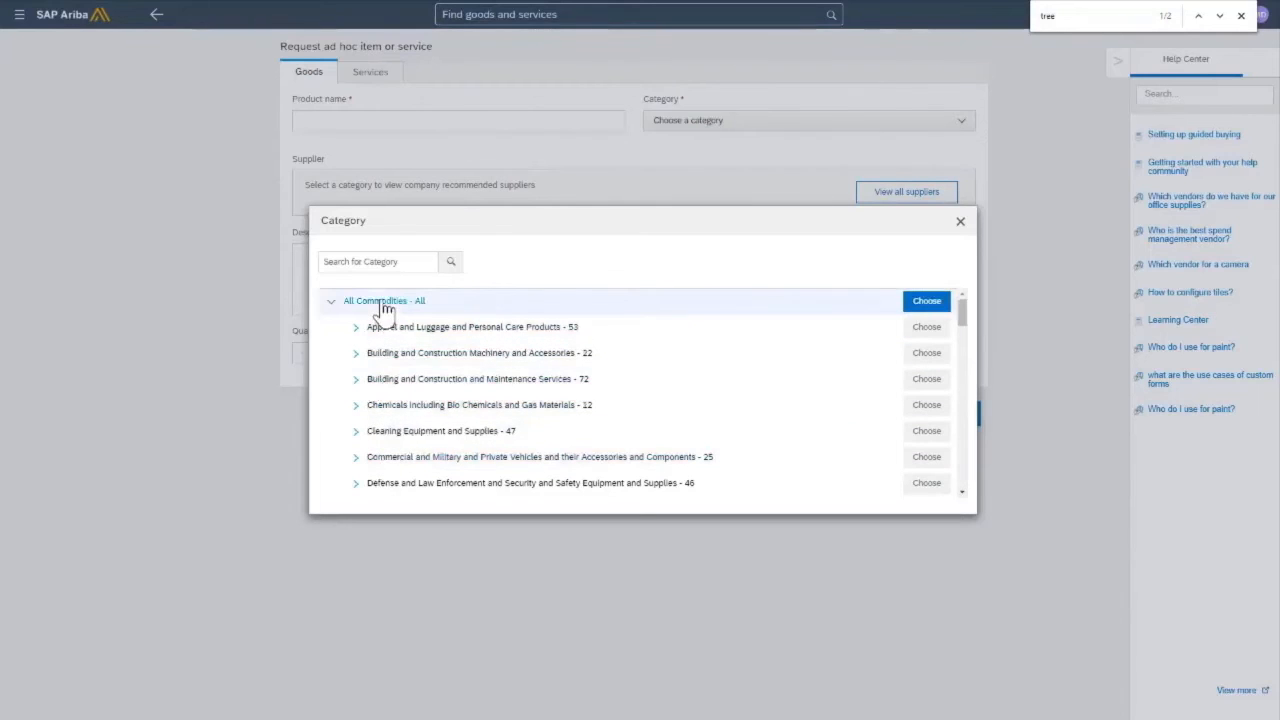
{"action": "mouse_move", "coordinate": [388, 445]}
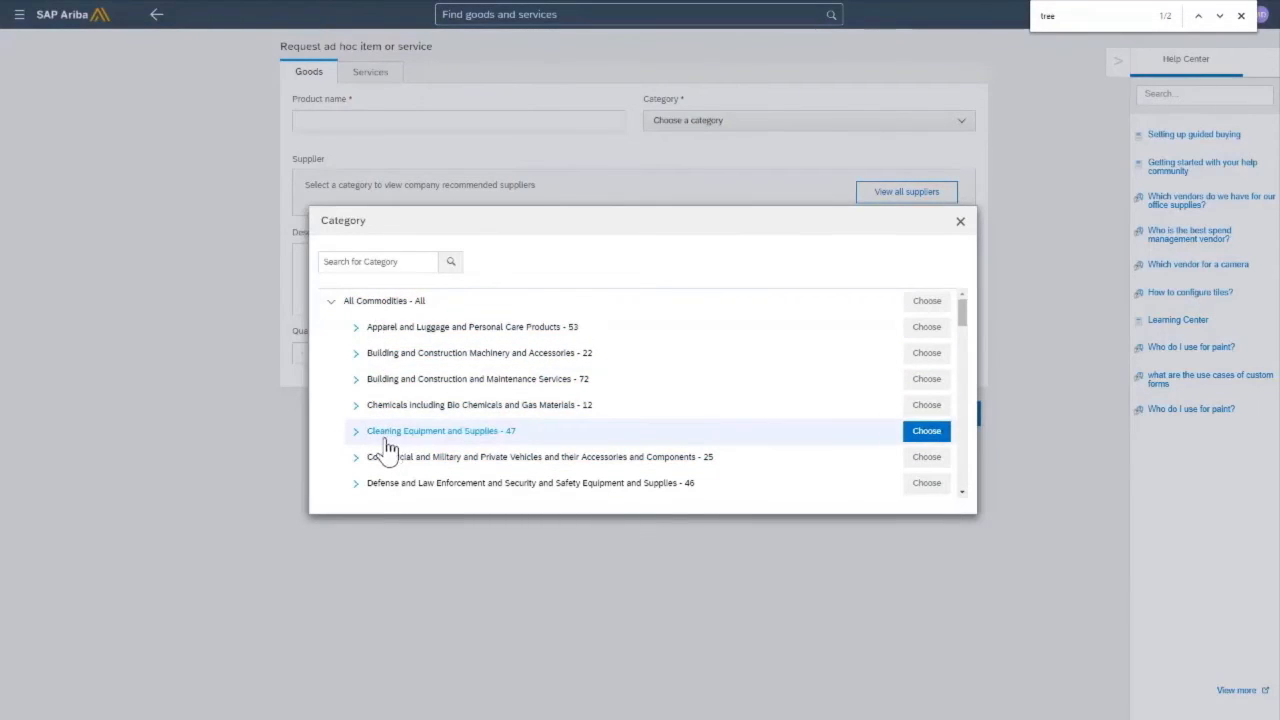
{"action": "mouse_move", "coordinate": [594, 330]}
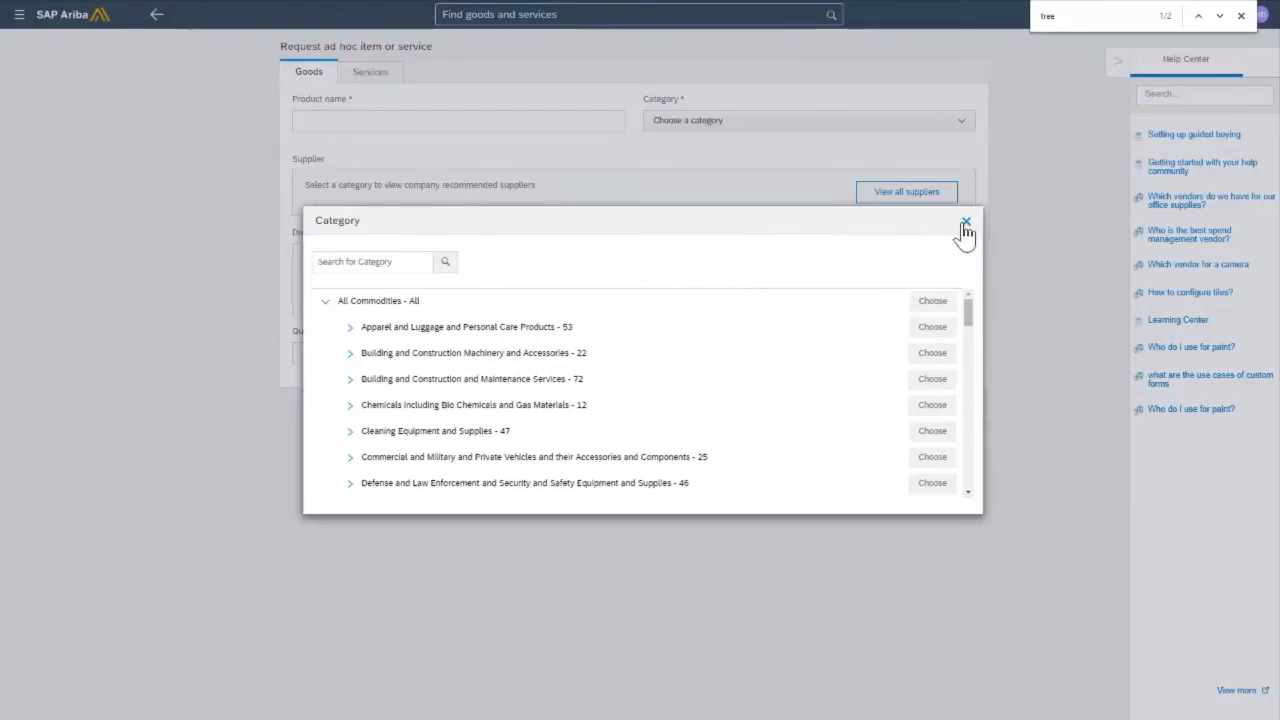
{"action": "left_click", "coordinate": [965, 221]}
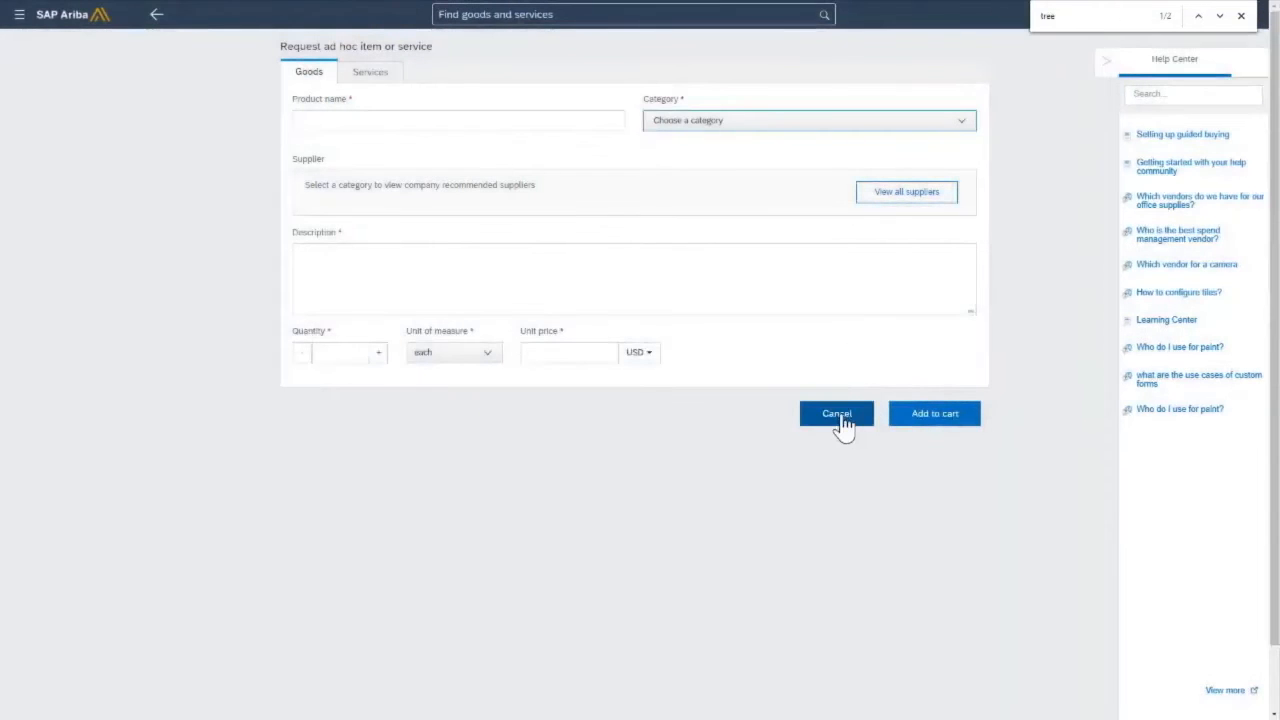
{"action": "left_click", "coordinate": [836, 413]}
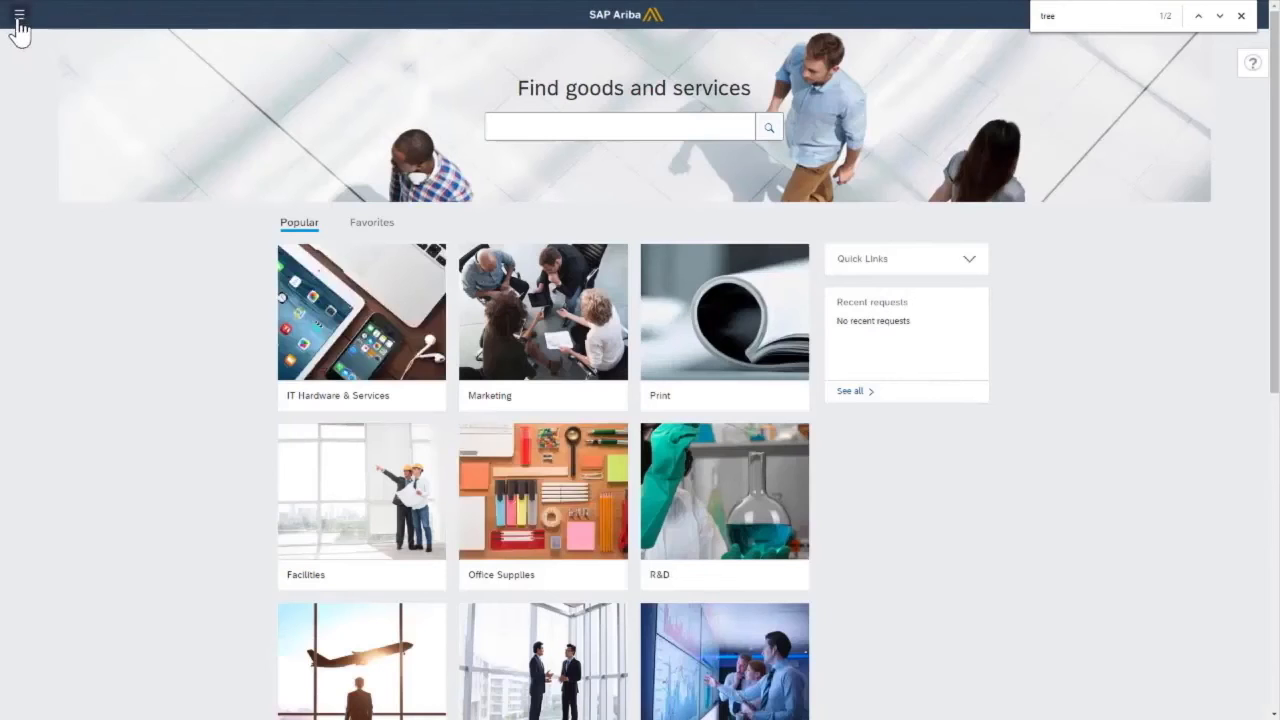
Go to Admin via the navigation menu and open Manage parameters under Parameters.
{"action": "left_click", "coordinate": [19, 14]}
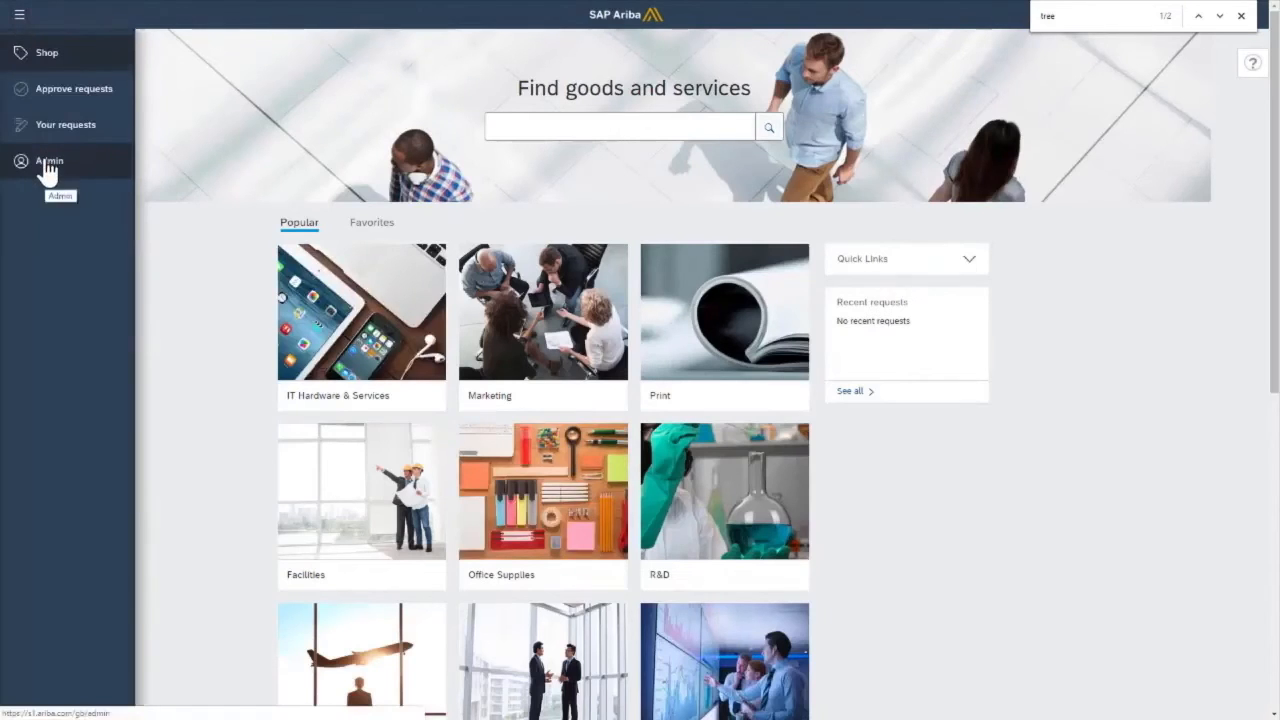
{"action": "left_click", "coordinate": [48, 161]}
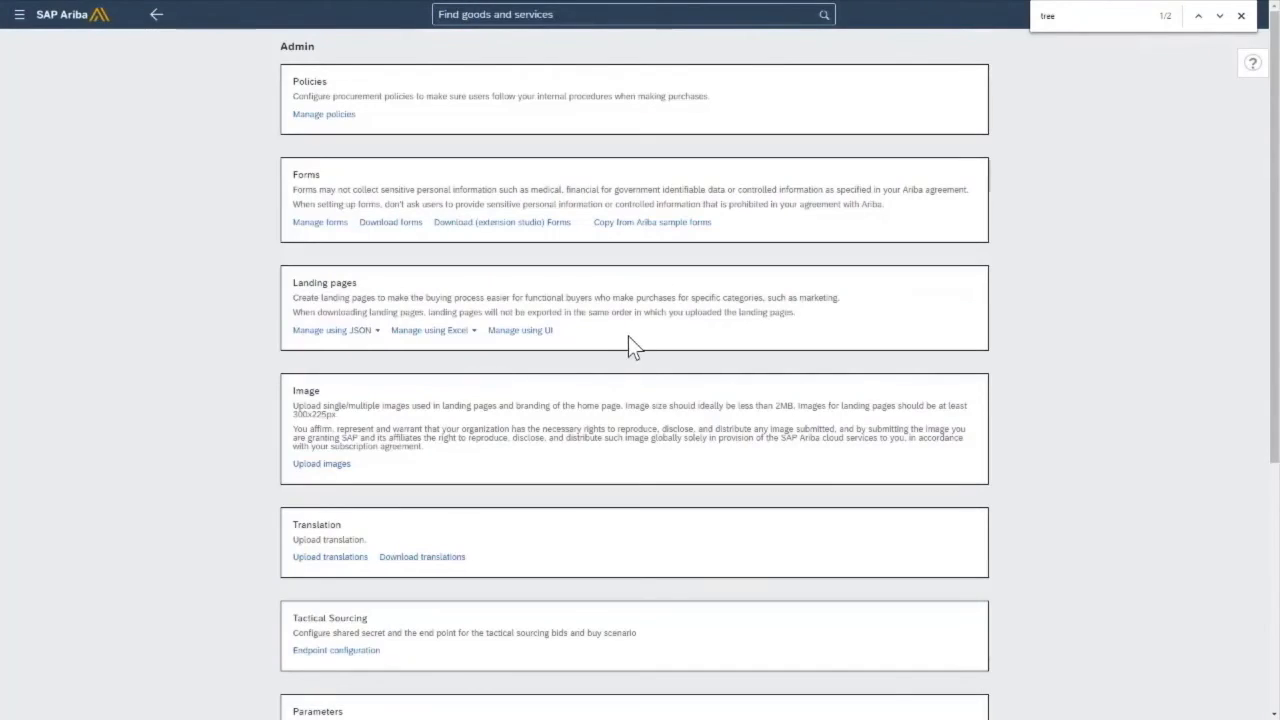
{"action": "scroll", "scroll_direction": "down", "scroll_amount": 3}
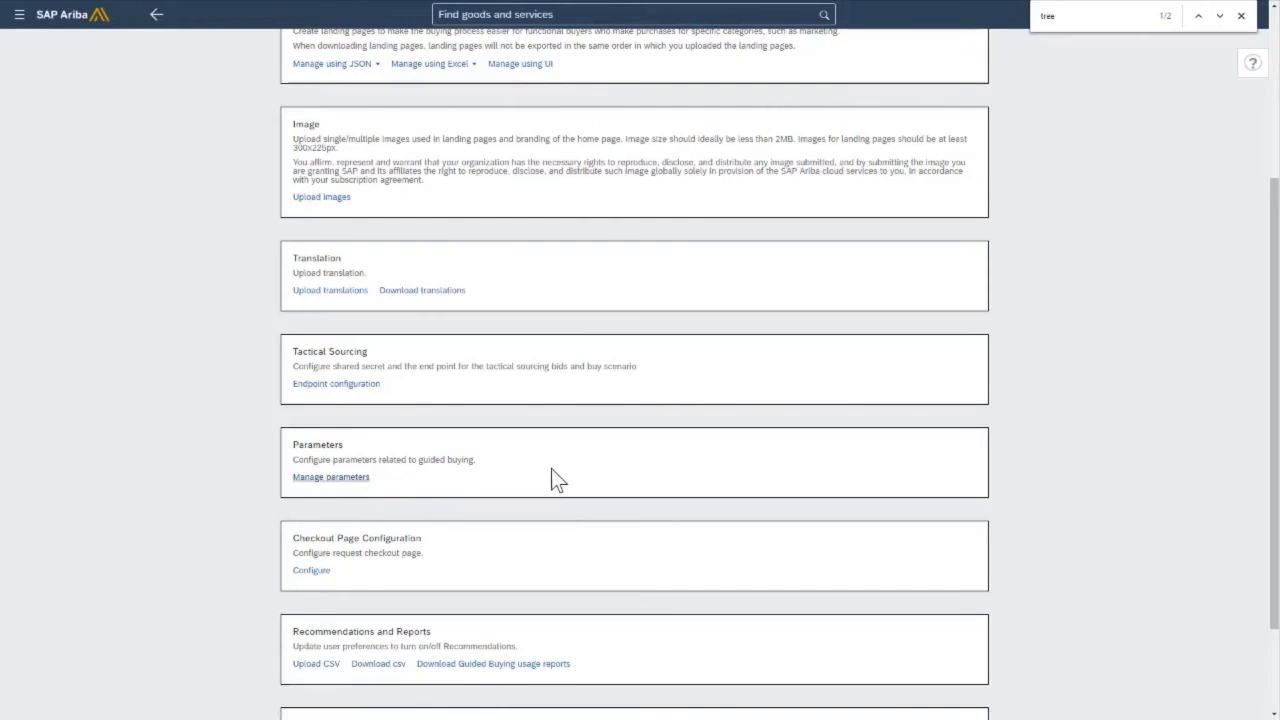
{"action": "mouse_move", "coordinate": [280, 638]}
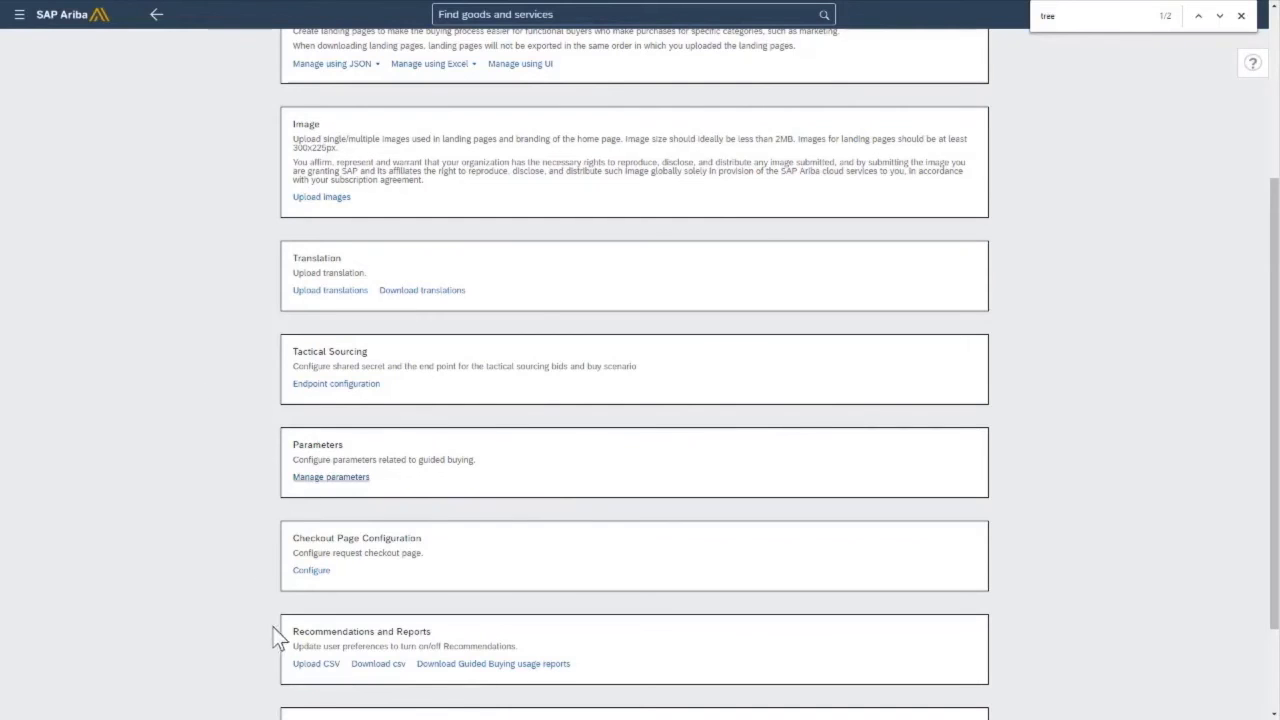
{"action": "mouse_move", "coordinate": [186, 400]}
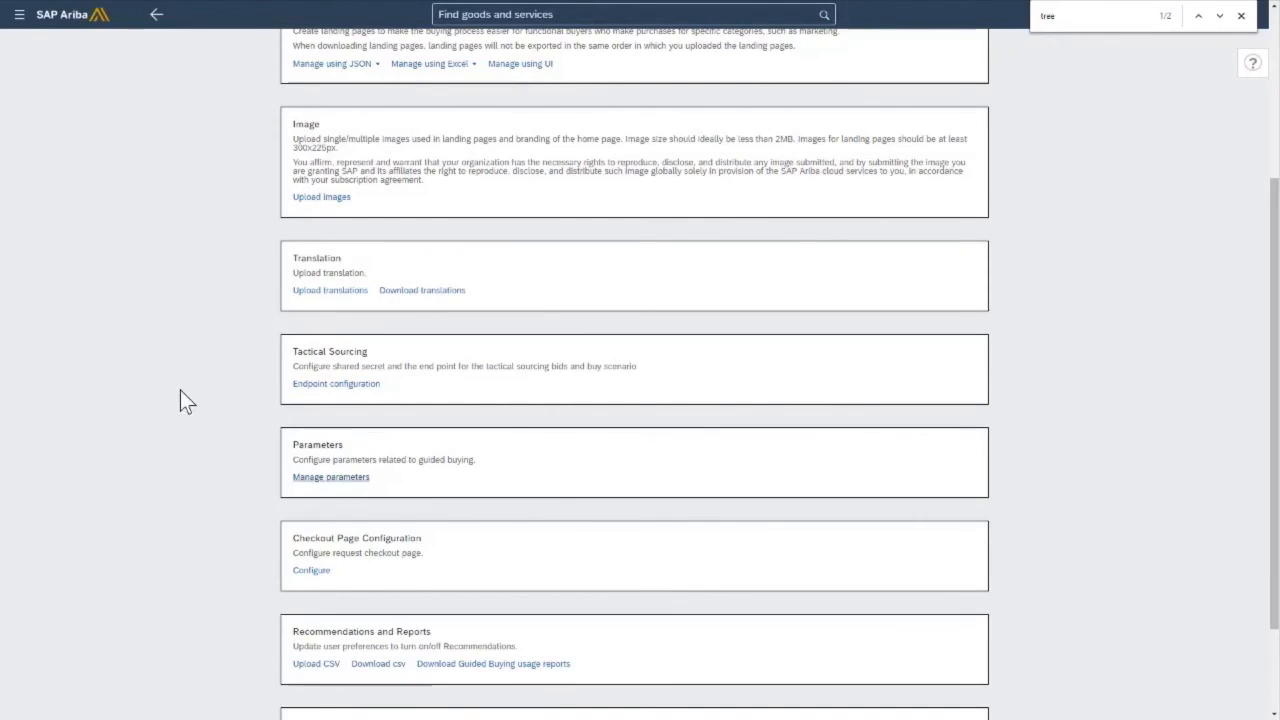
{"action": "left_click", "coordinate": [331, 477]}
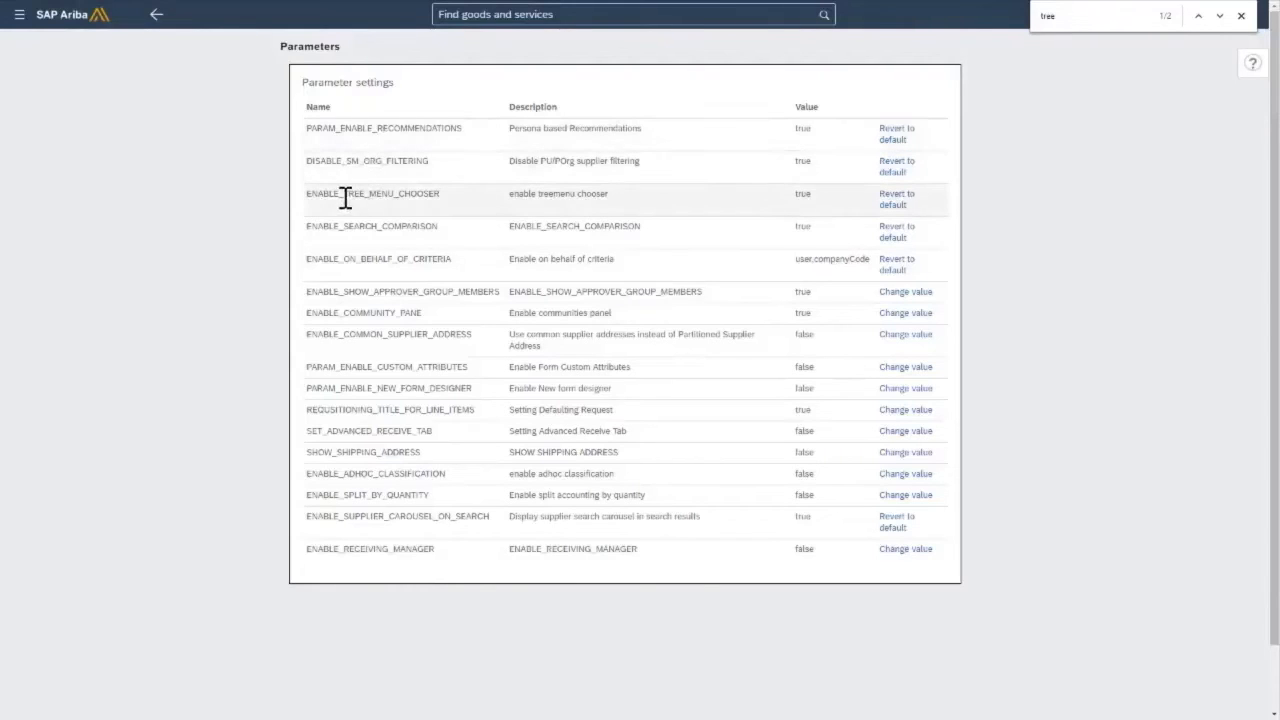
{"action": "mouse_move", "coordinate": [463, 207]}
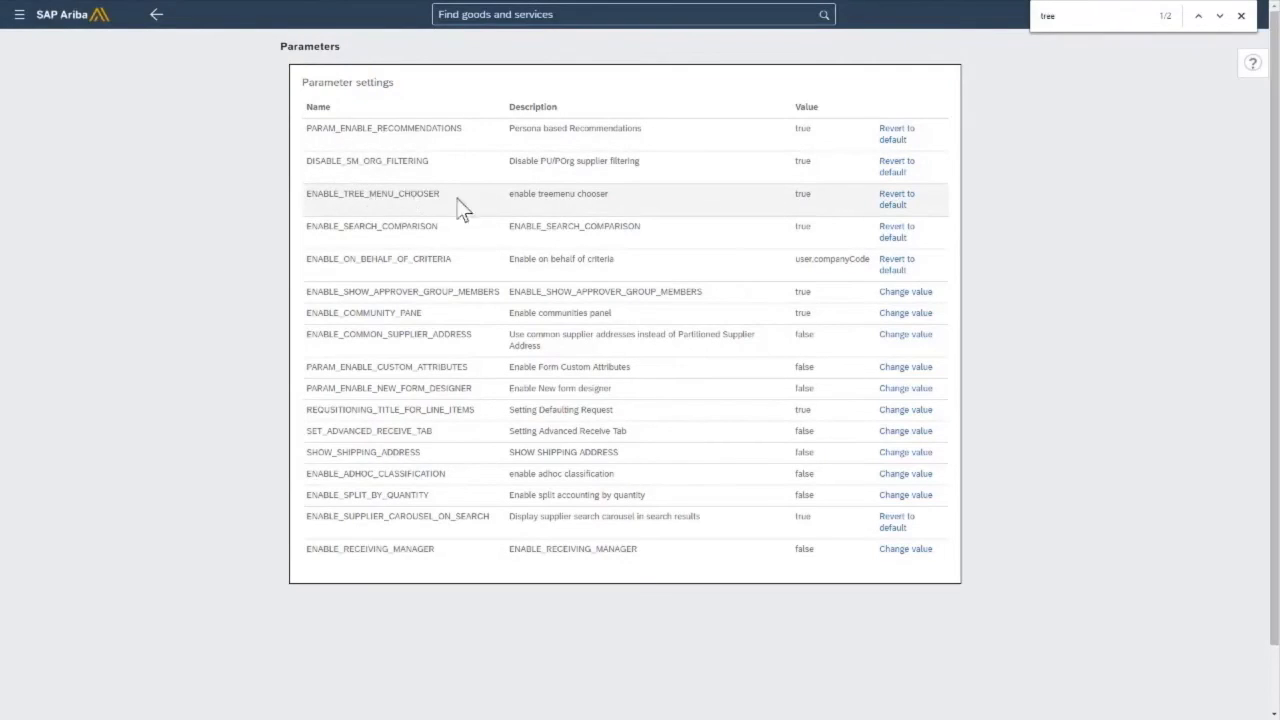
{"action": "mouse_move", "coordinate": [896, 199]}
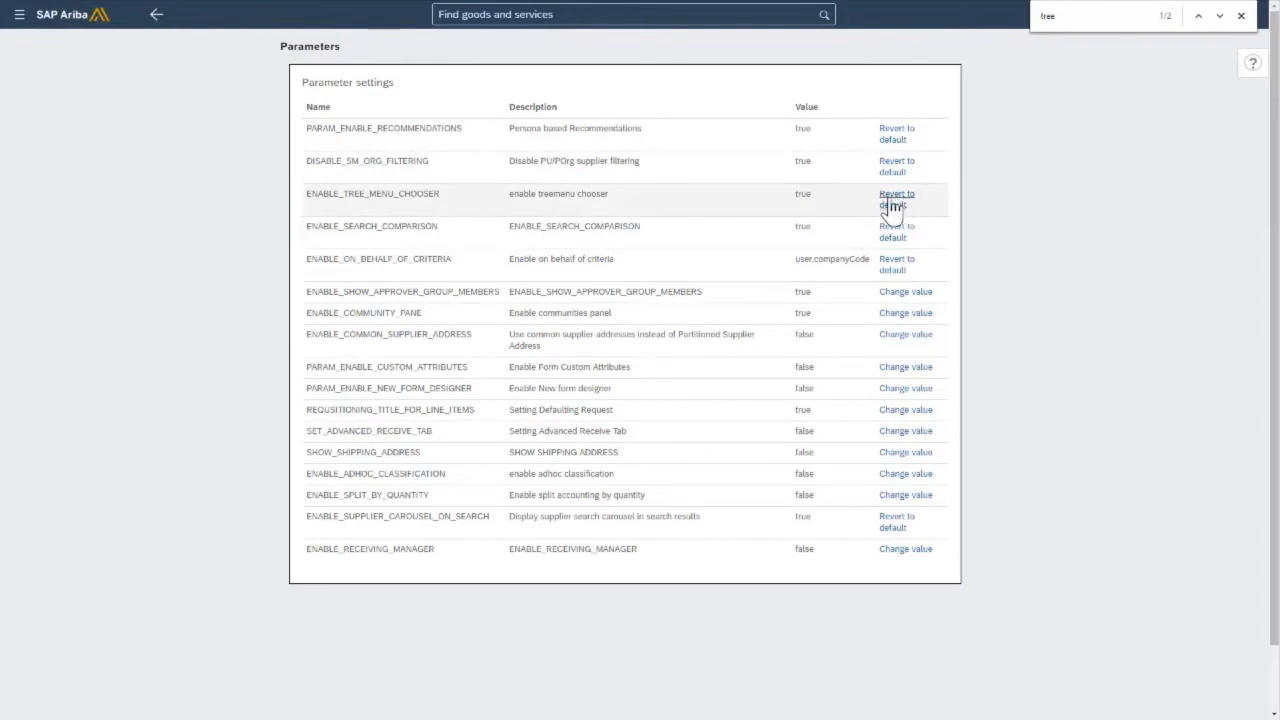
{"action": "mouse_move", "coordinate": [895, 205]}
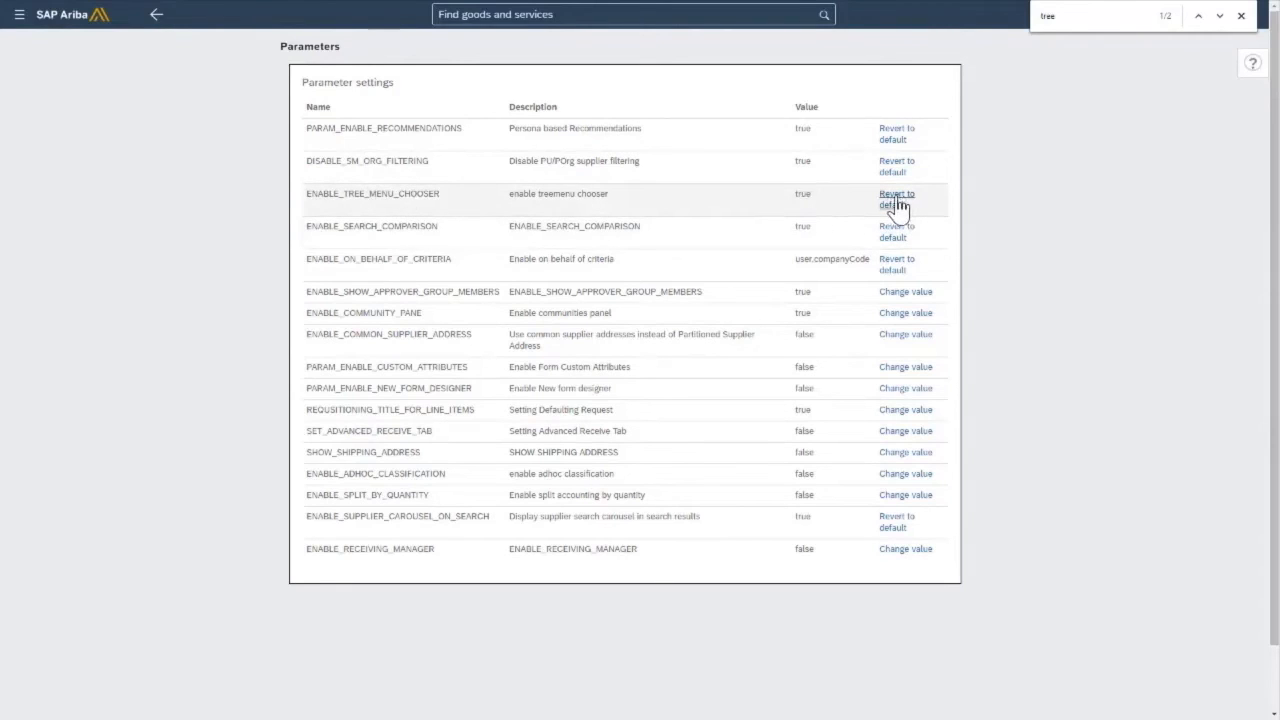
{"action": "mouse_move", "coordinate": [800, 205]}
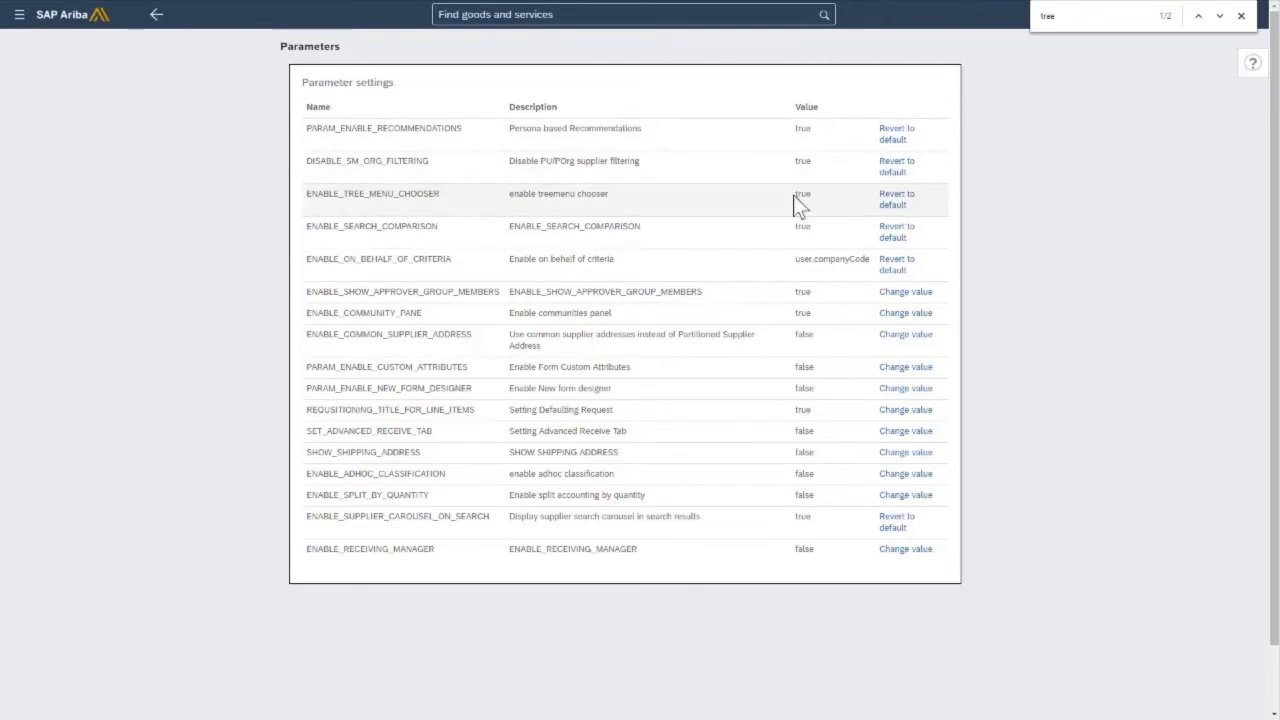
{"action": "mouse_move", "coordinate": [897, 199]}
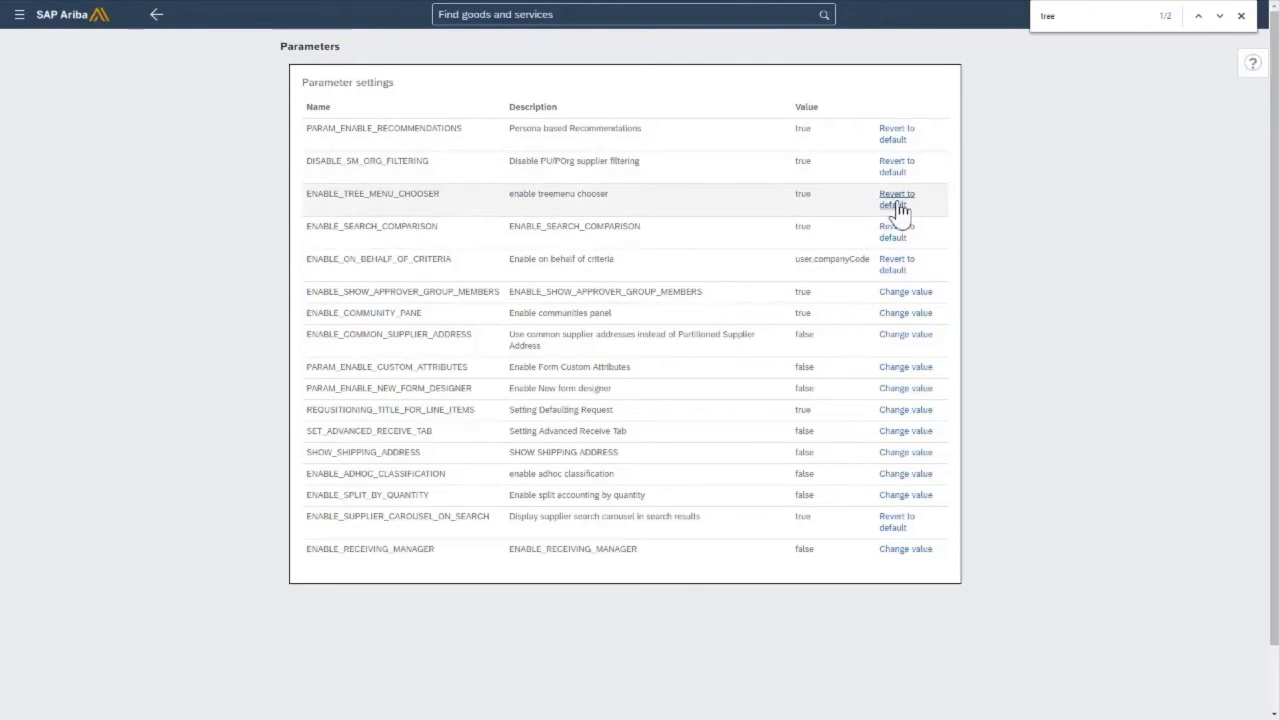
Revert ENABLE_TREE_MENU_CHOOSER to its default, then enter true as its new value.
{"action": "left_click", "coordinate": [896, 198]}
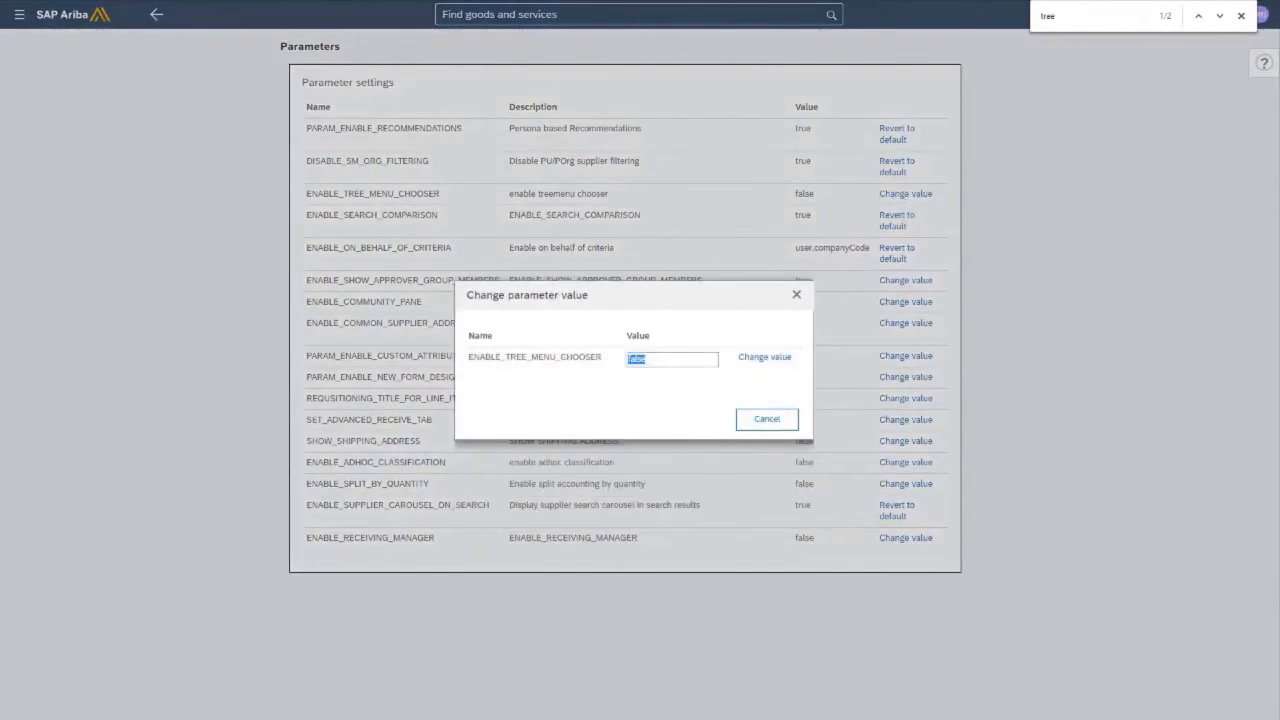
{"action": "type", "text": "true"}
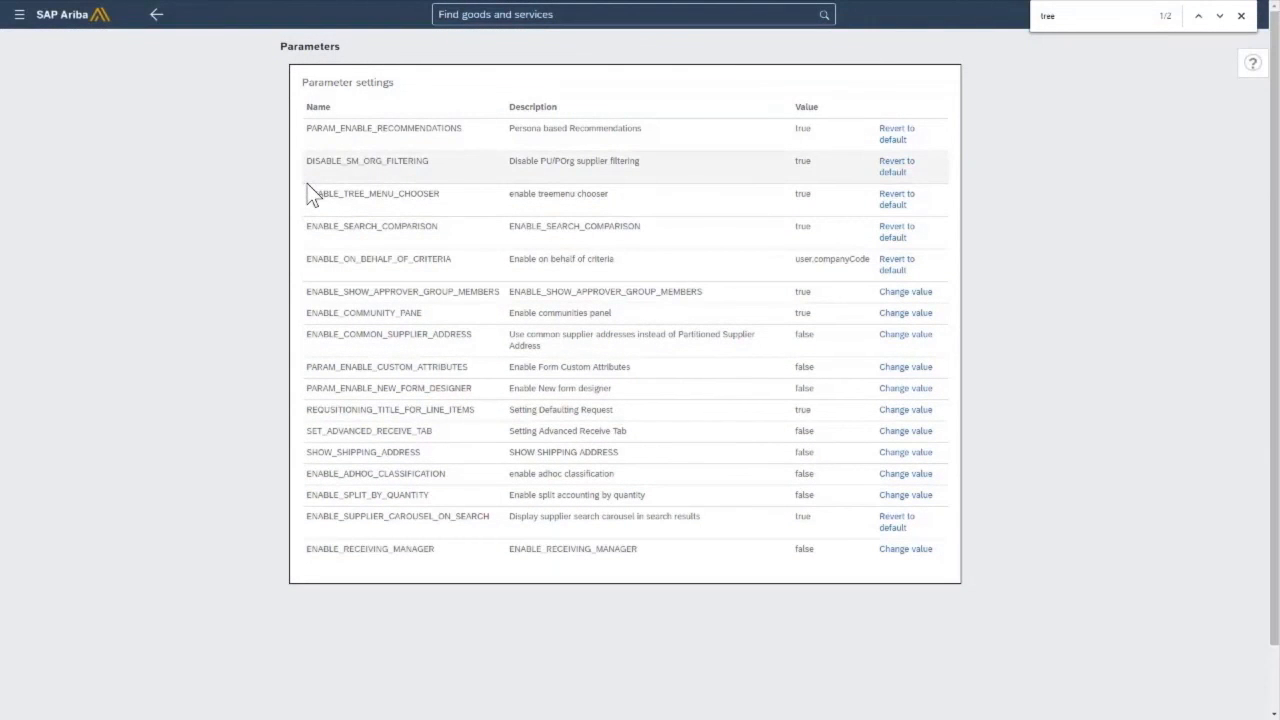
{"action": "mouse_move", "coordinate": [183, 53]}
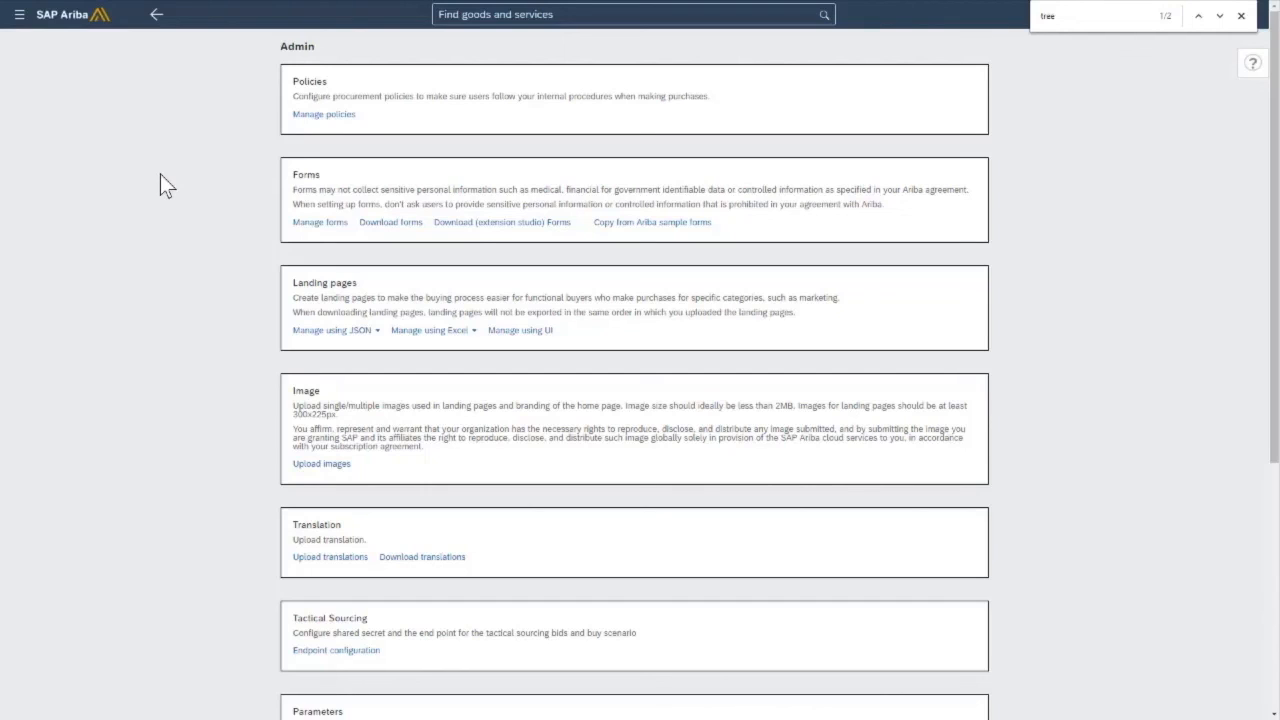
{"action": "mouse_move", "coordinate": [113, 135]}
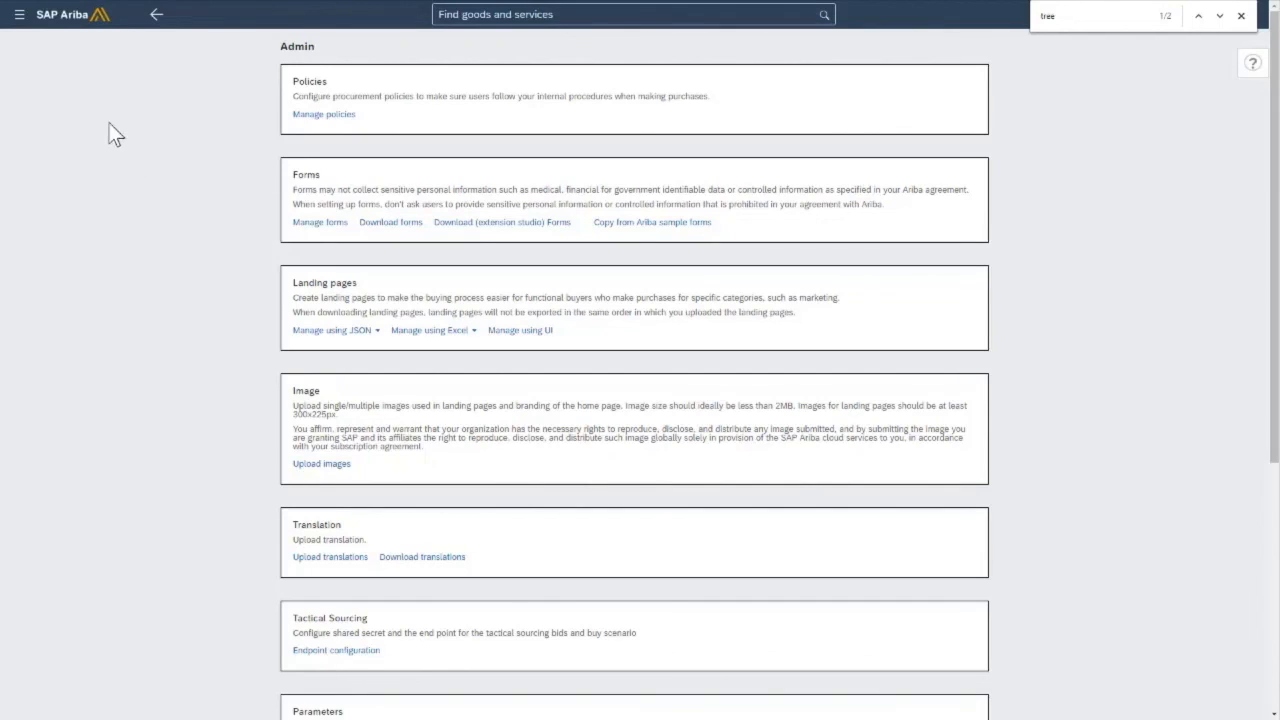
{"action": "mouse_move", "coordinate": [156, 217]}
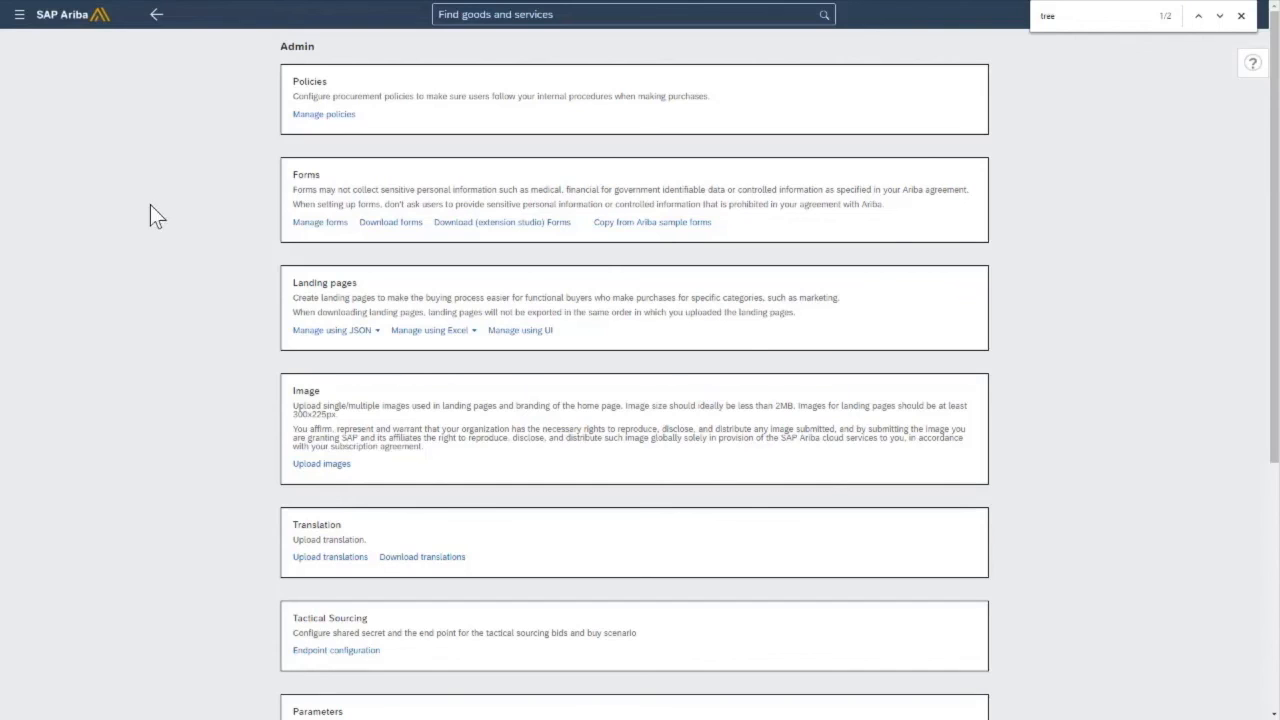